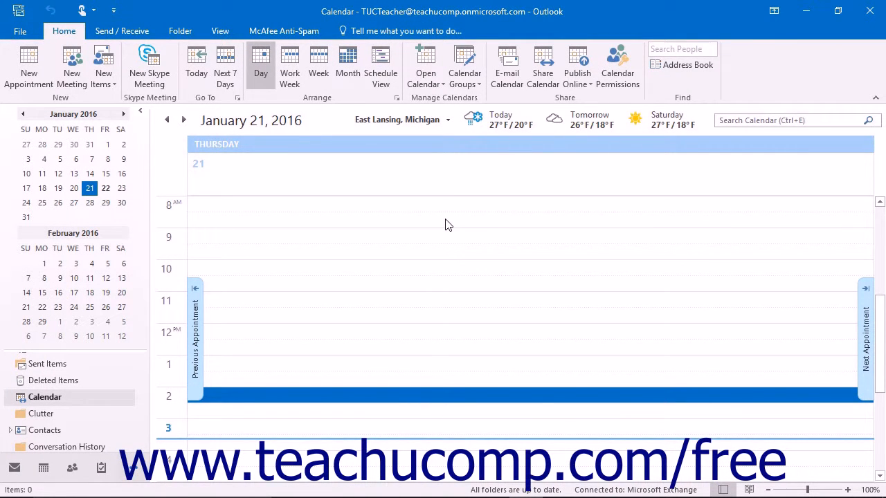
mouse_move(365, 152)
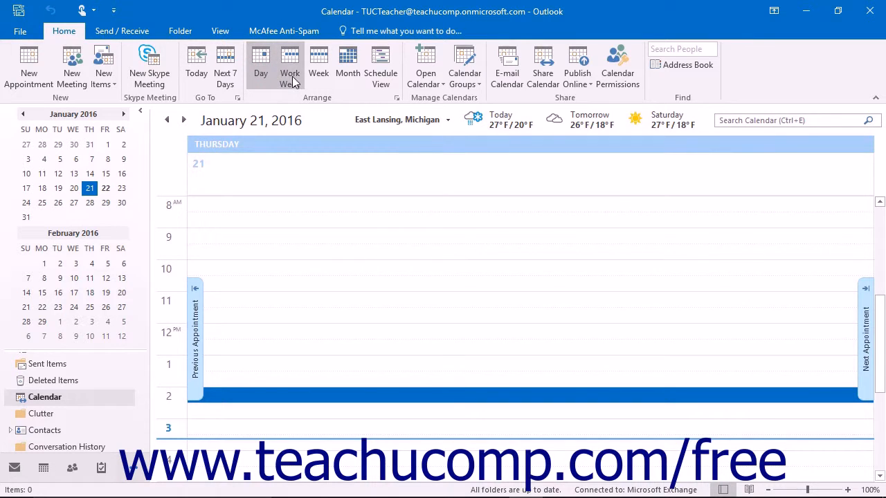
Show the week of January 17–23, then switch to Schedule View for January 21
click(319, 66)
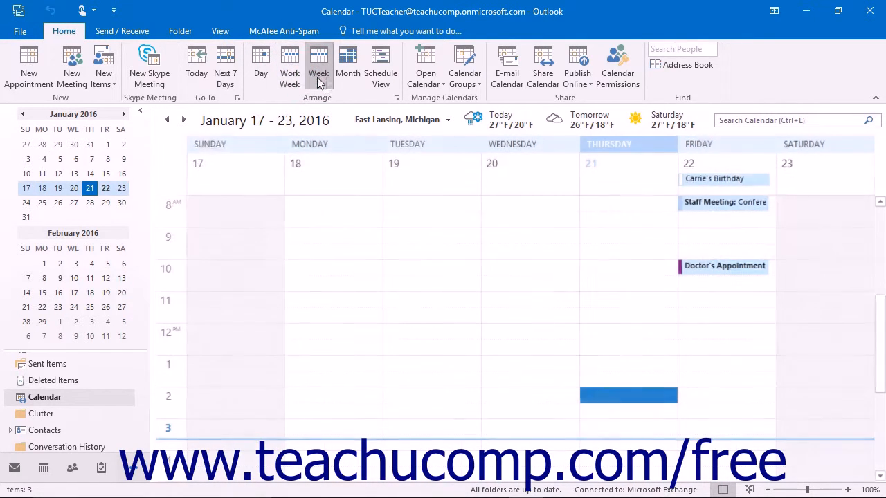
click(380, 66)
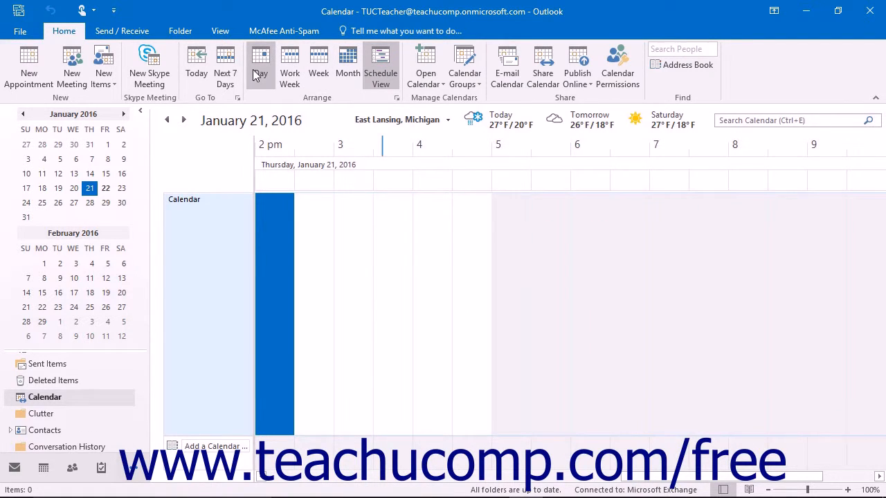
Return to Day view showing Friday, January 22 with its three appointments
click(260, 66)
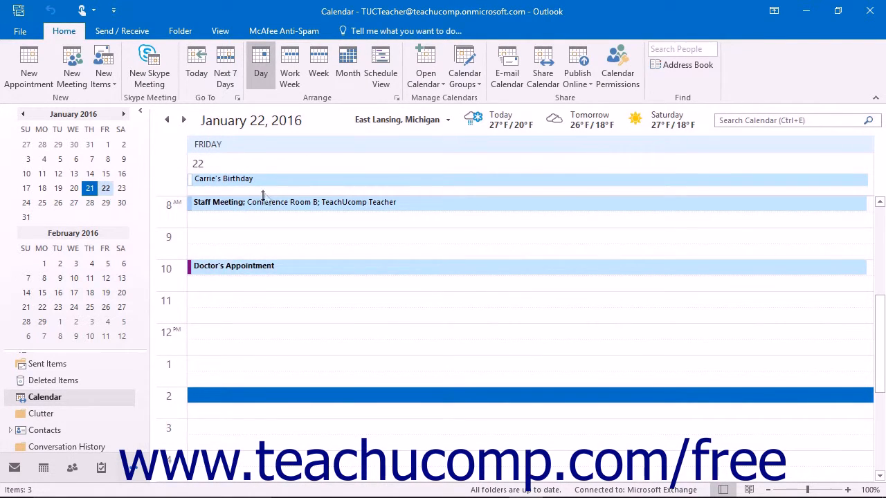
mouse_move(271, 297)
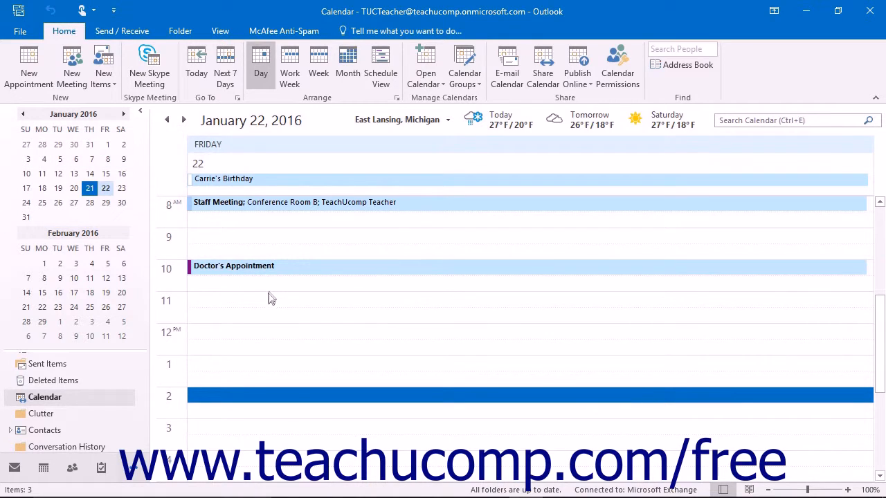